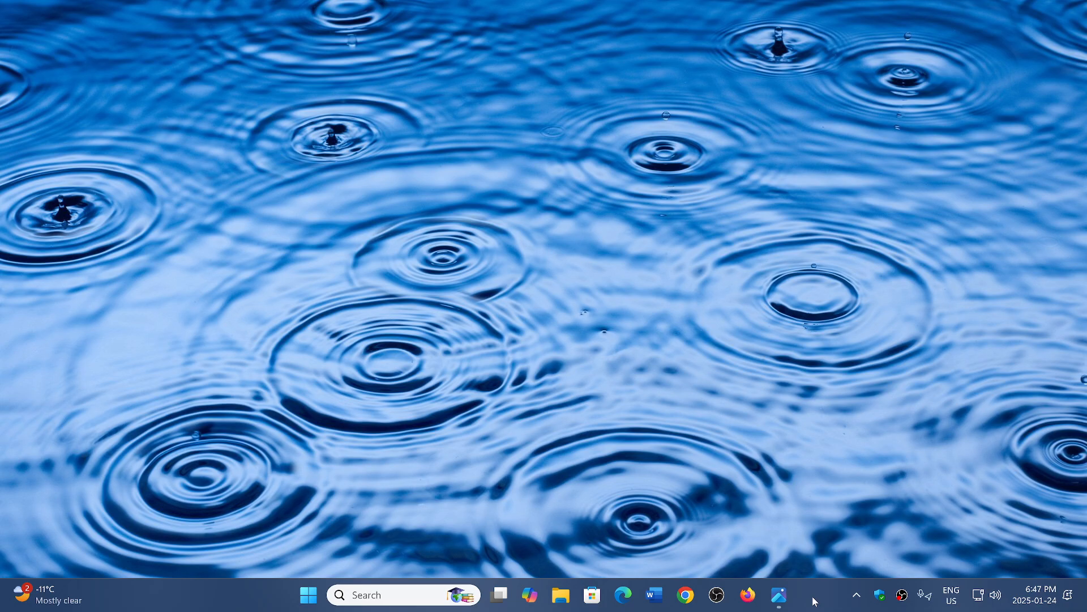
mouse_move(814, 552)
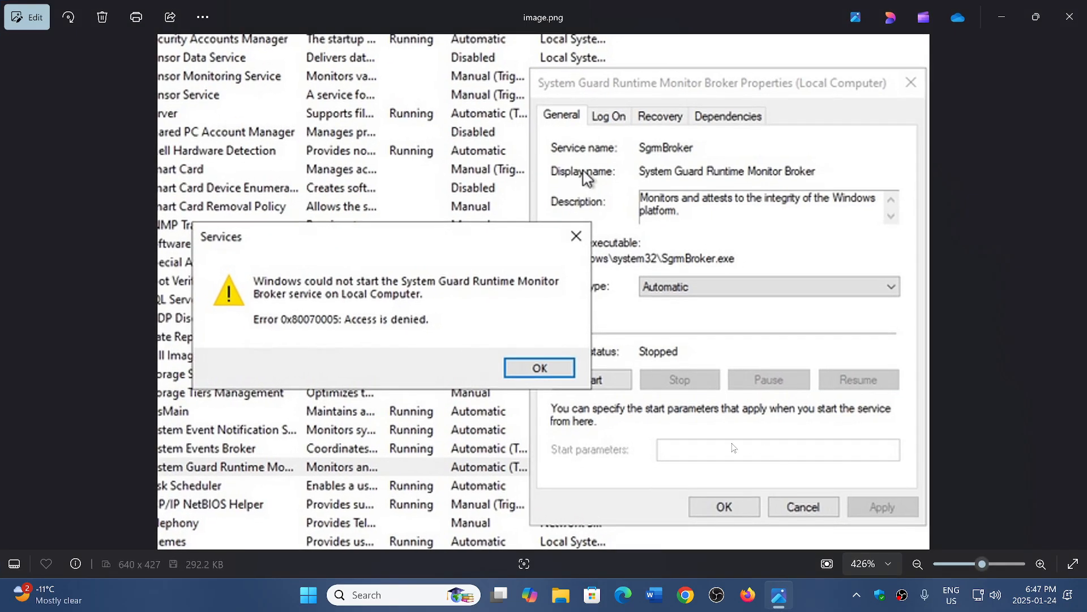
mouse_move(399, 309)
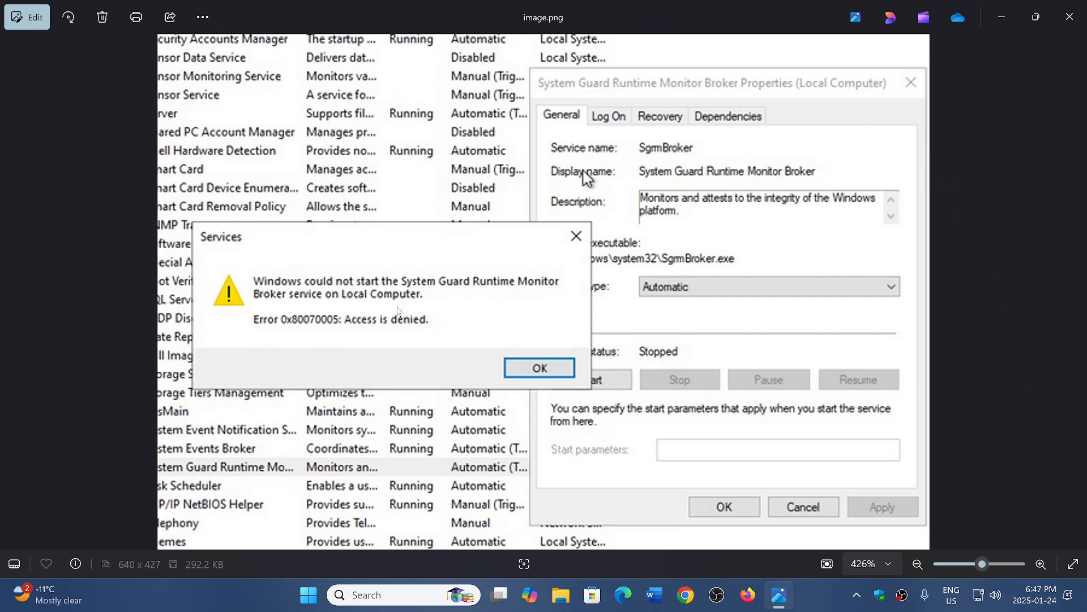
mouse_move(276, 321)
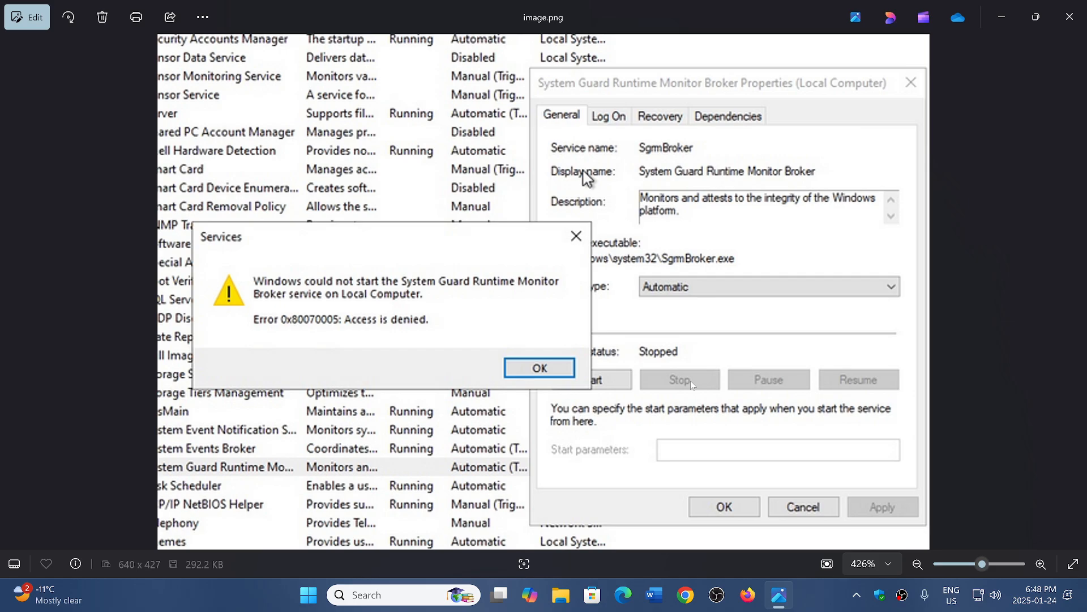
mouse_move(711, 463)
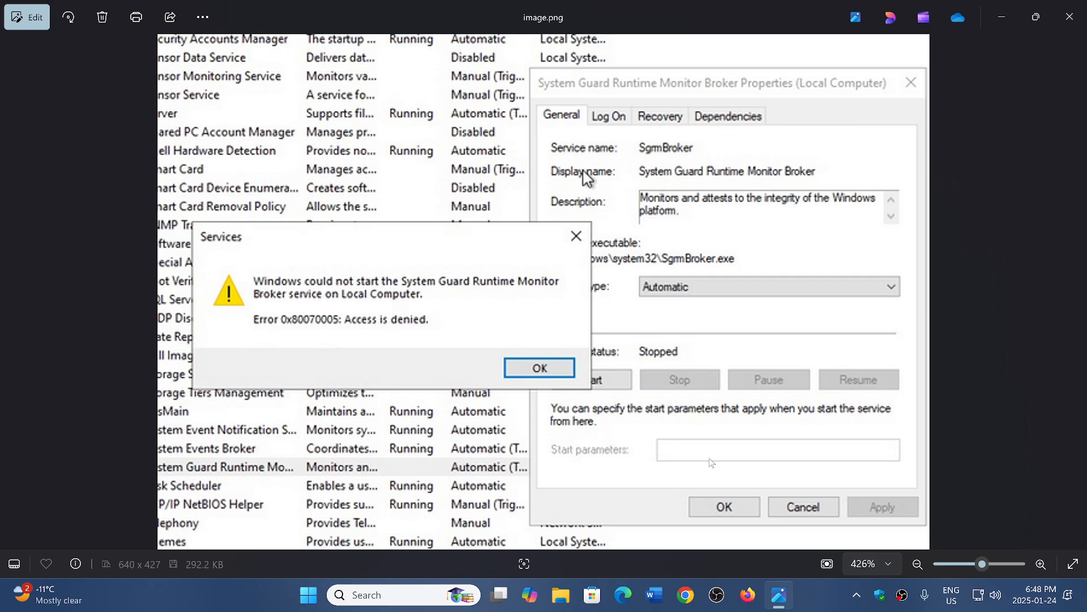
mouse_move(772, 569)
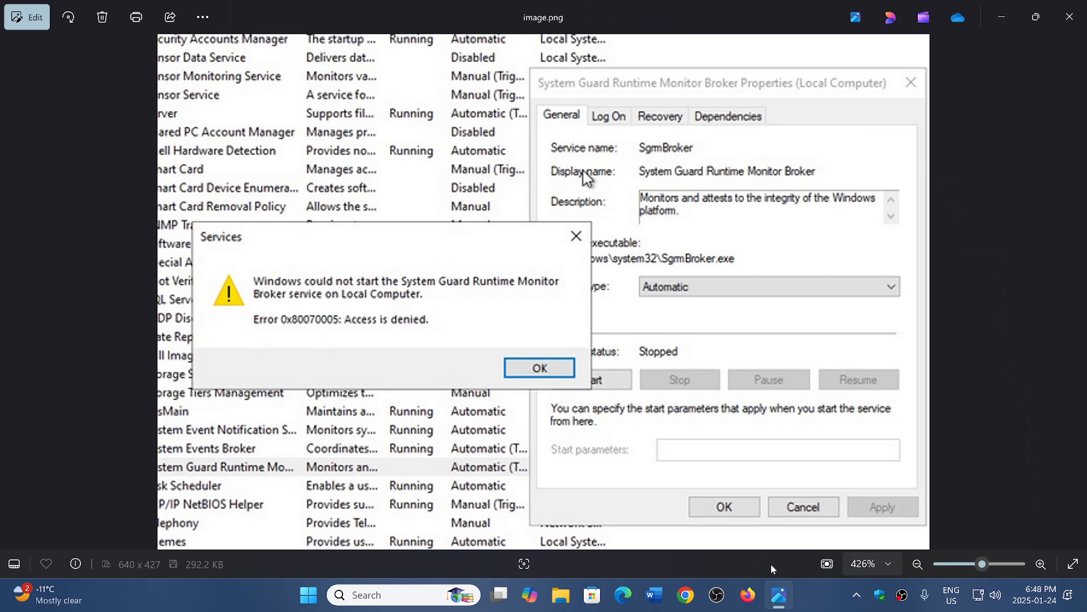
mouse_move(827, 602)
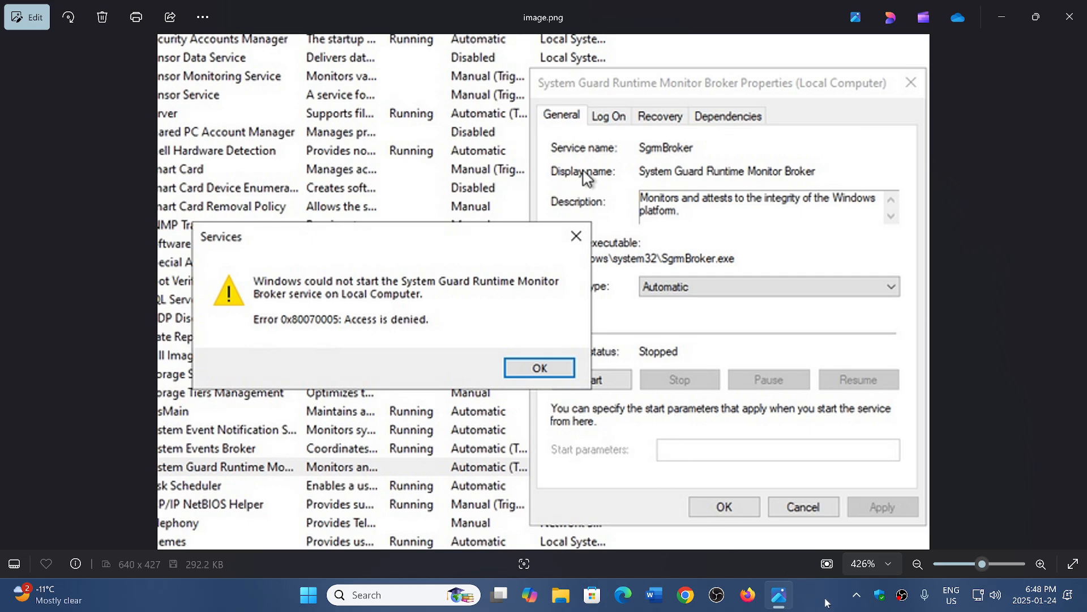